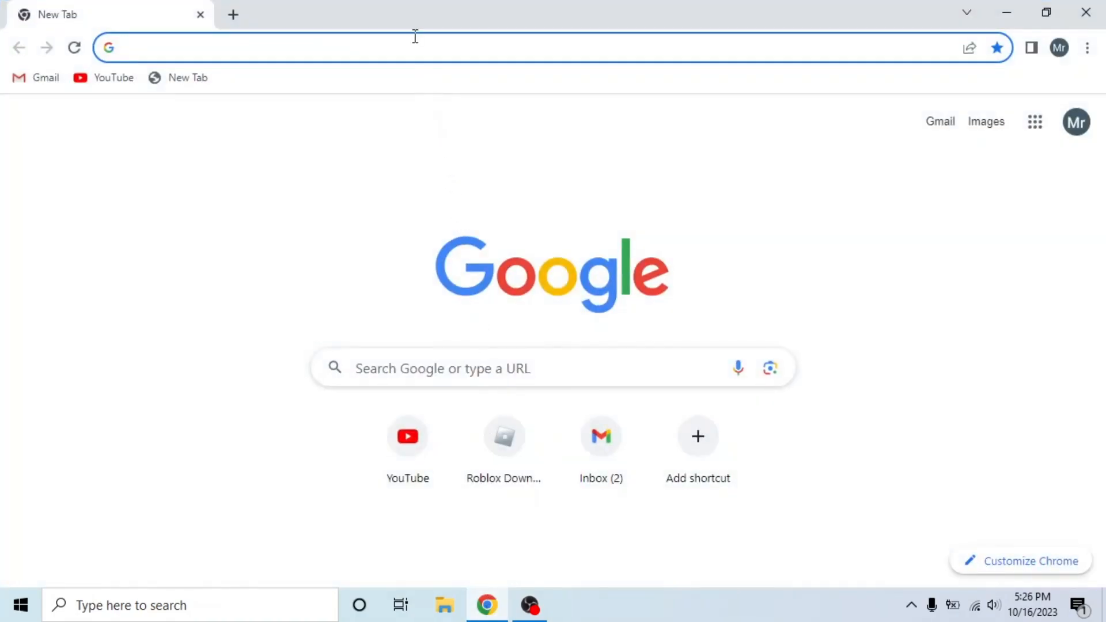
Step: Navigate to the LinkedIn site via the address bar, landing on the home feed
{"action": "type", "text": "linkedin.com/feed/"}
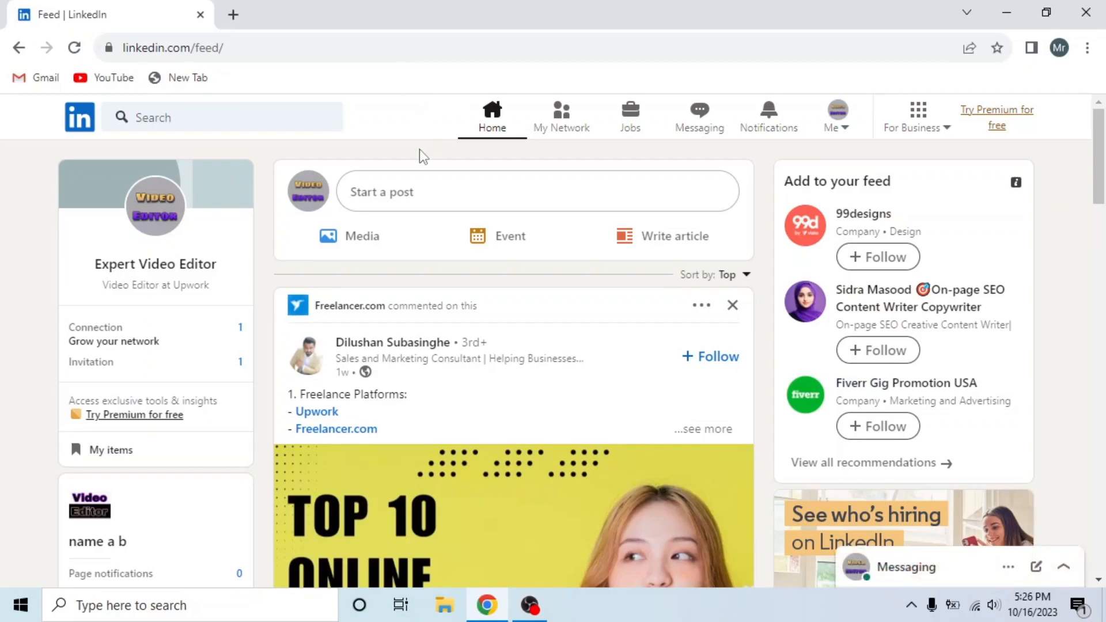
{"action": "scroll", "scroll_direction": "down", "scroll_amount": 3}
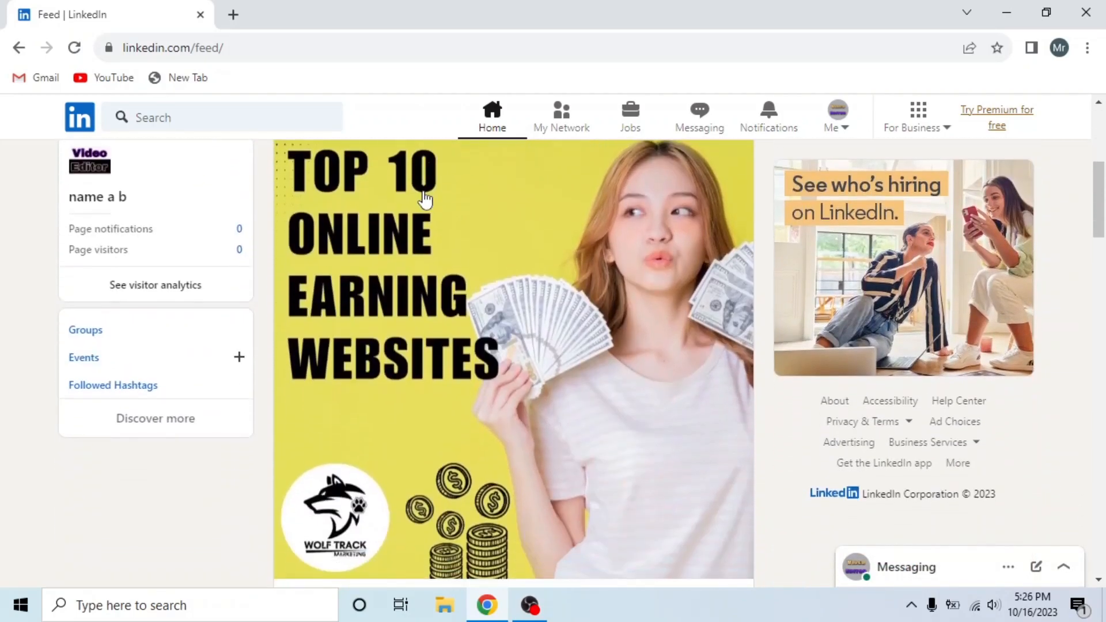
{"action": "scroll", "scroll_direction": "down", "scroll_amount": 3}
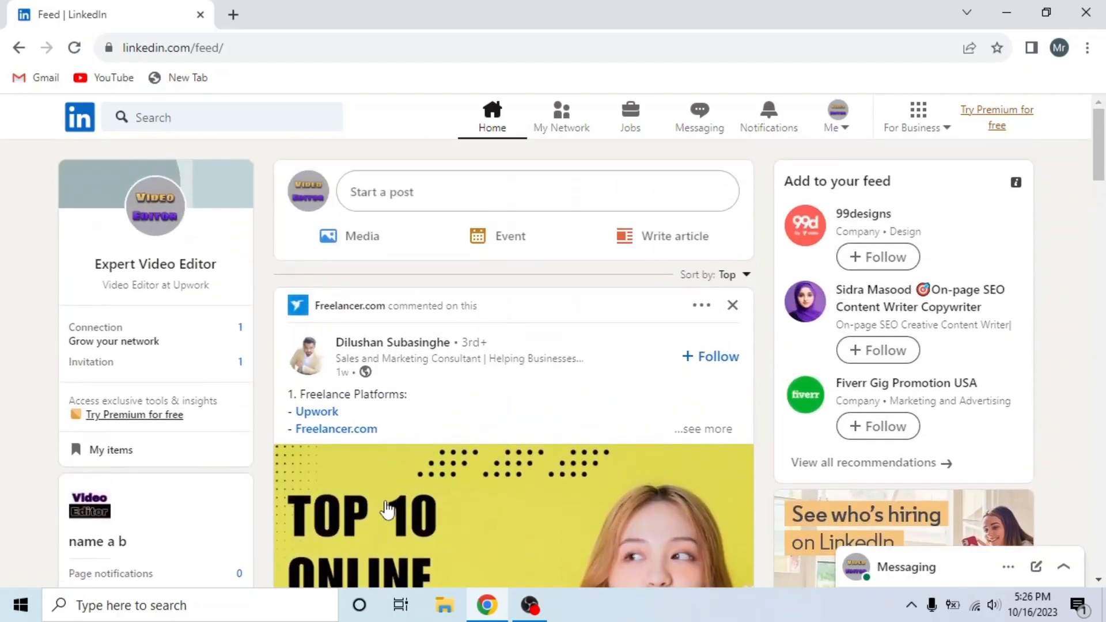
{"action": "mouse_move", "coordinate": [266, 373]}
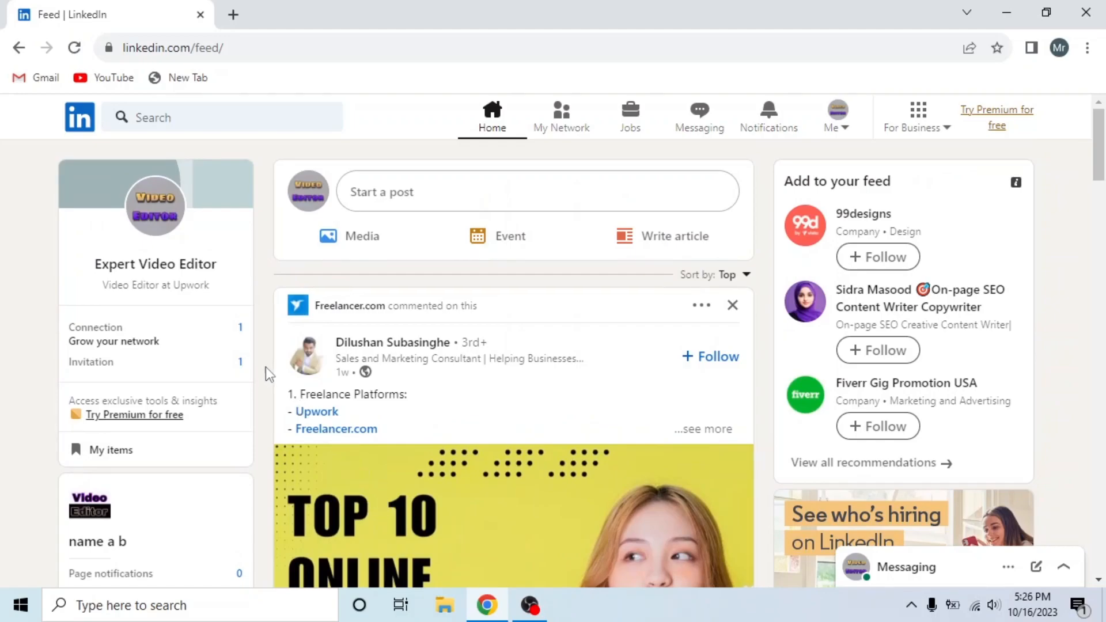
{"action": "mouse_move", "coordinate": [156, 264]}
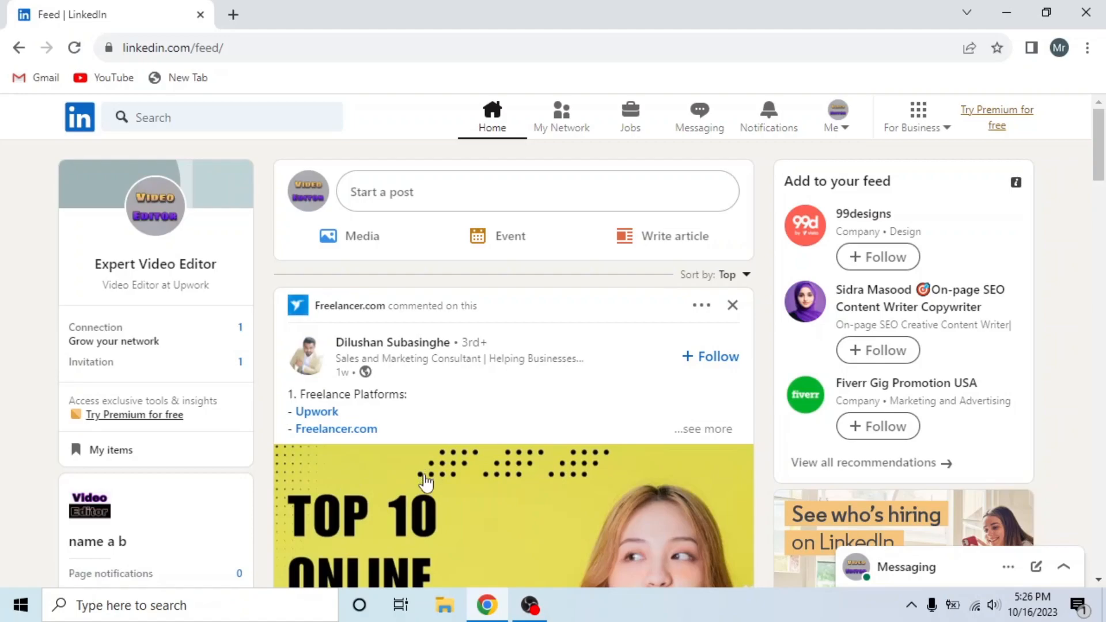
{"action": "mouse_move", "coordinate": [830, 133]}
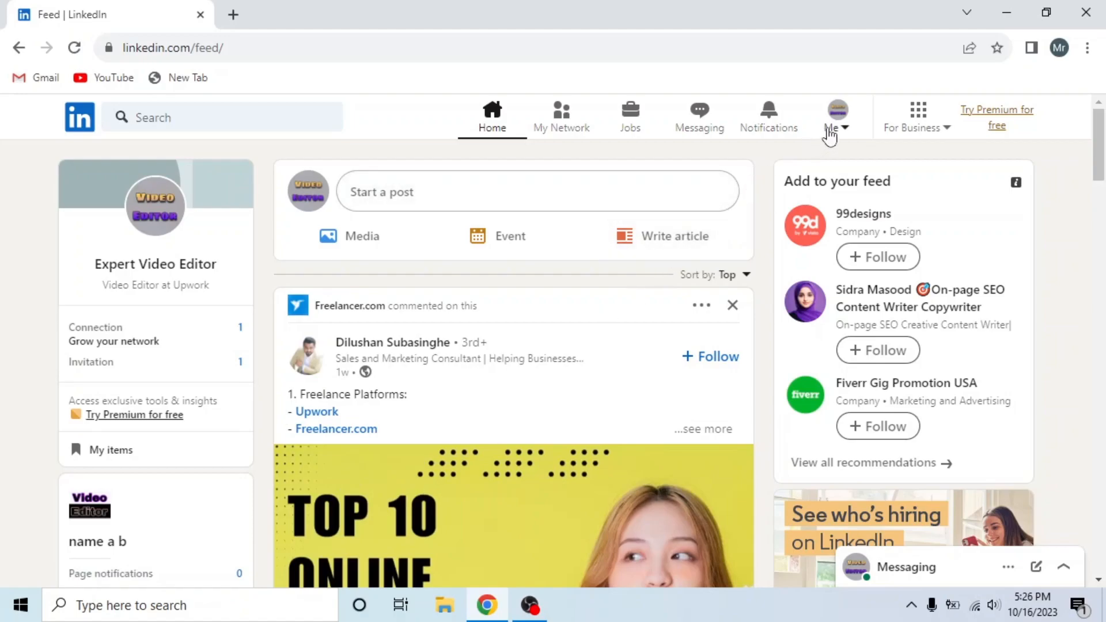
Step: Open your own profile from the Me menu and scroll to its Activity section
{"action": "left_click", "coordinate": [834, 117]}
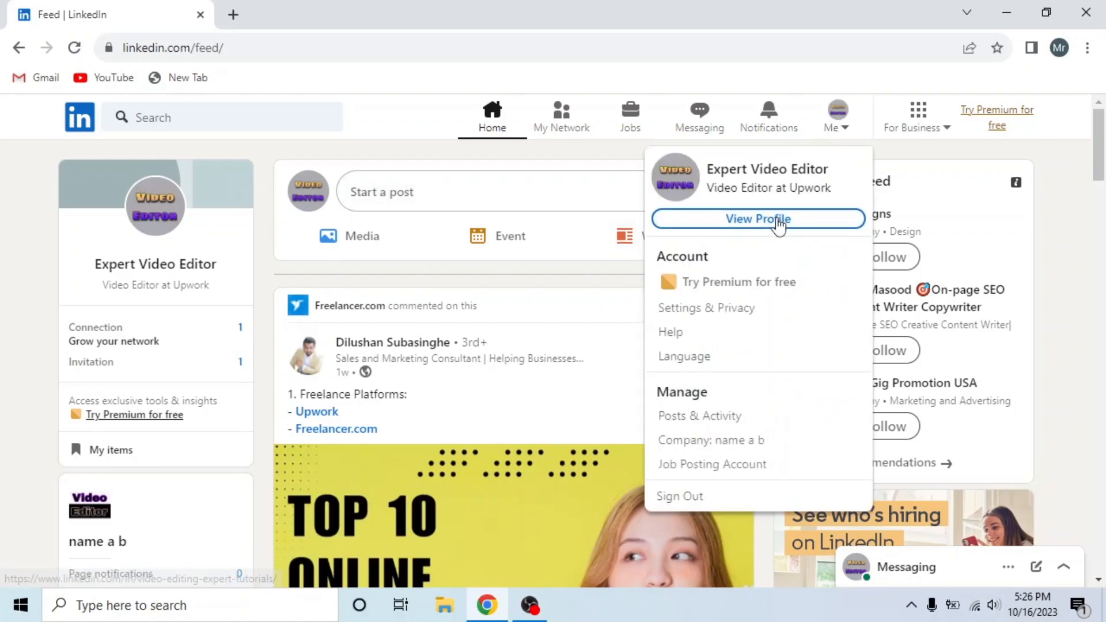
{"action": "left_click", "coordinate": [758, 219]}
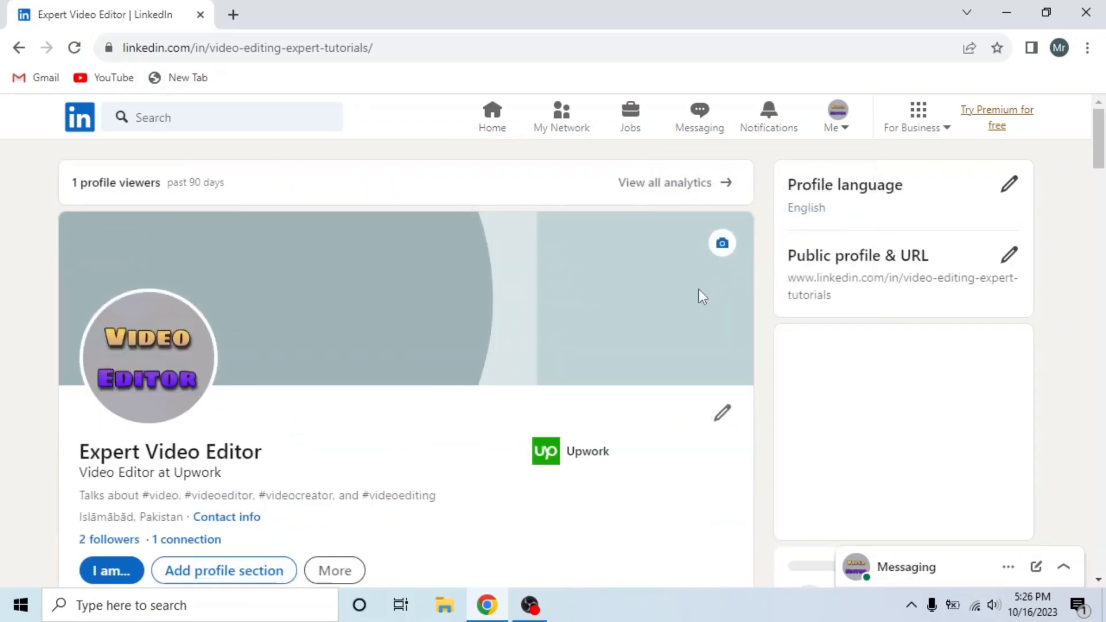
{"action": "scroll", "scroll_direction": "down", "scroll_amount": 3}
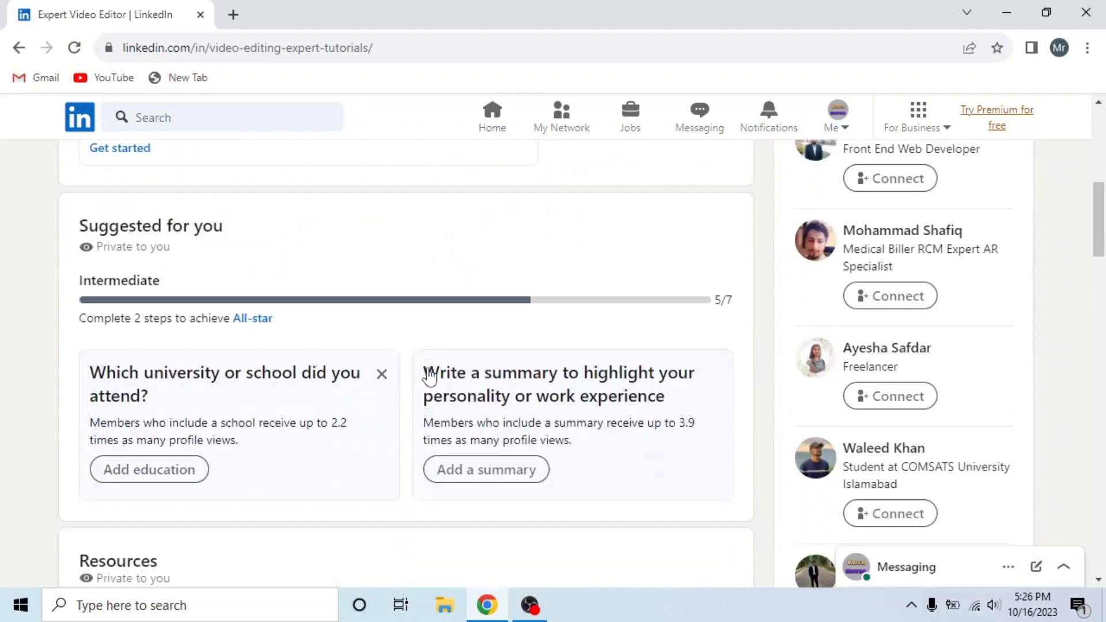
{"action": "scroll", "scroll_direction": "down", "scroll_amount": 3}
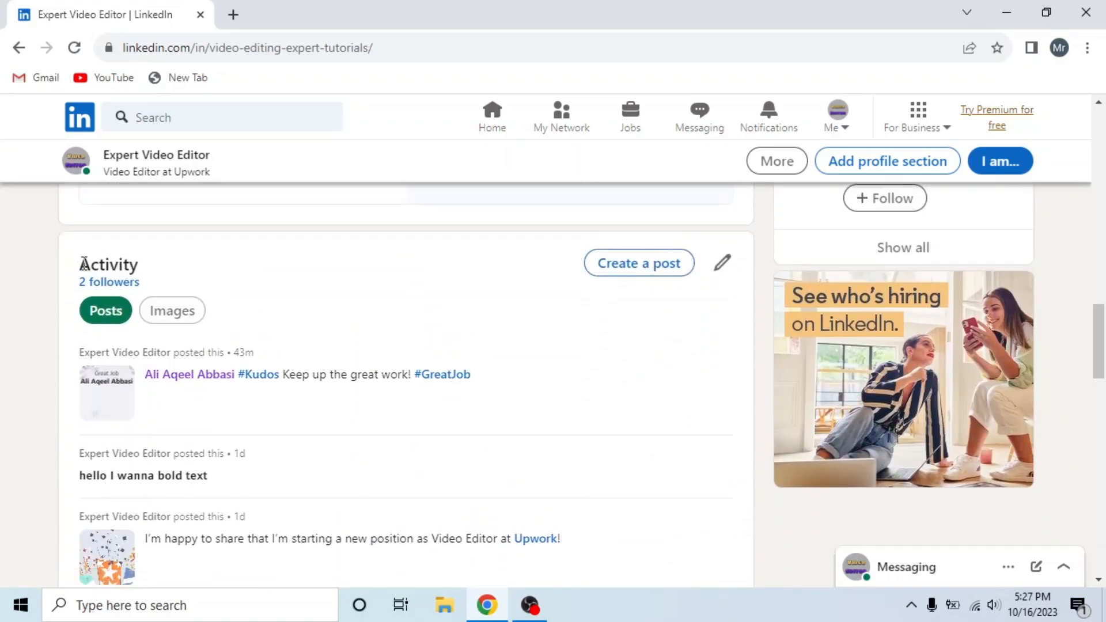
{"action": "scroll", "scroll_direction": "down", "scroll_amount": 3}
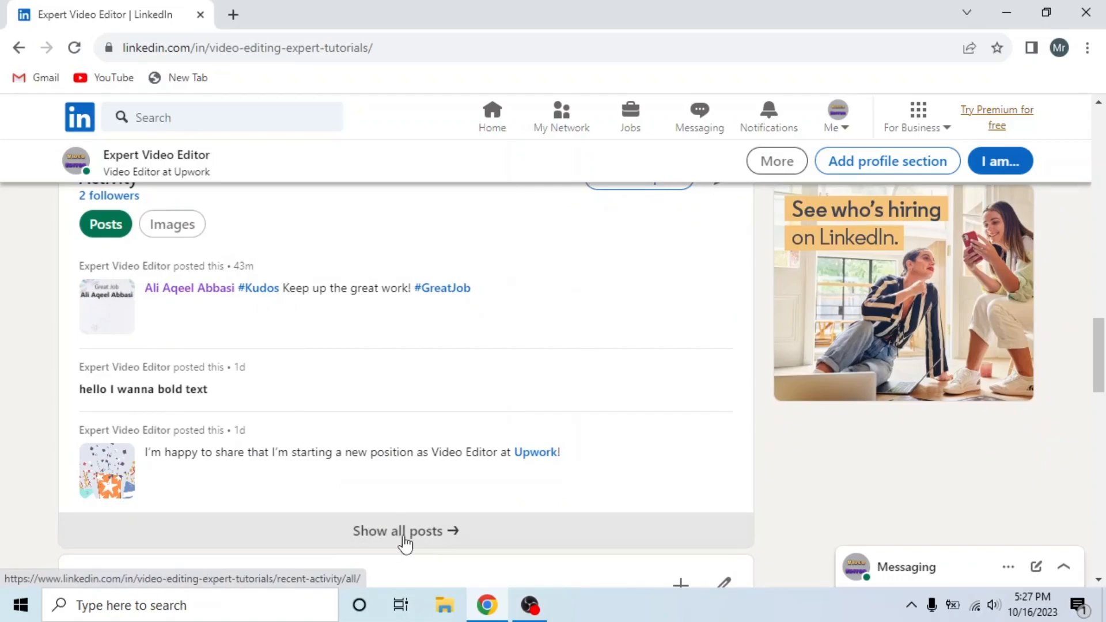
Step: Open the full All activity page and filter it to the Reactions tab
{"action": "left_click", "coordinate": [406, 530]}
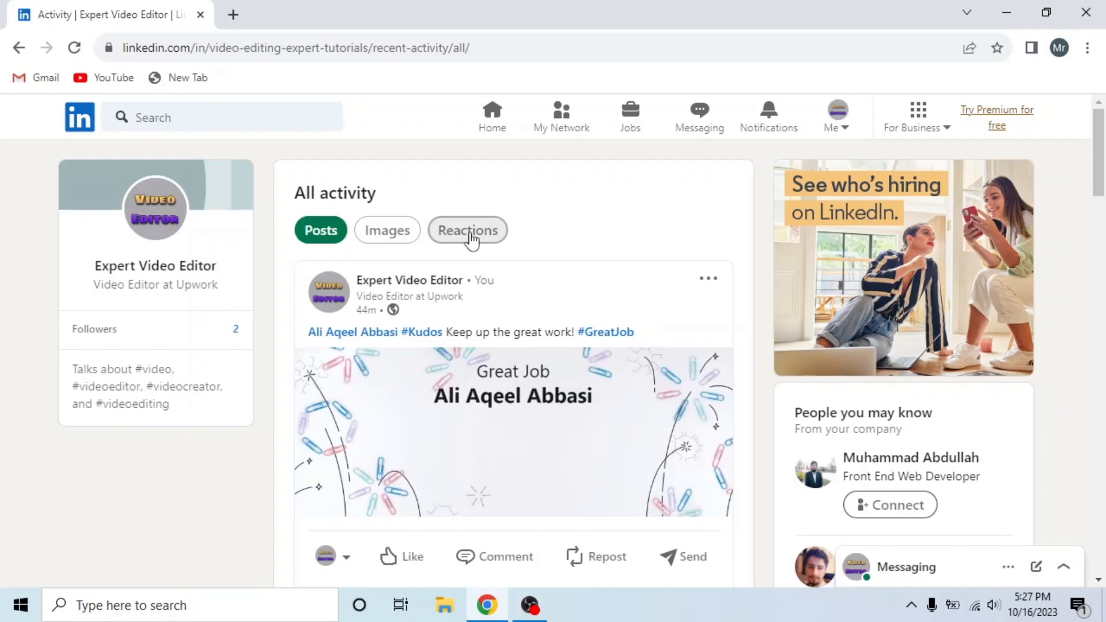
{"action": "left_click", "coordinate": [467, 230]}
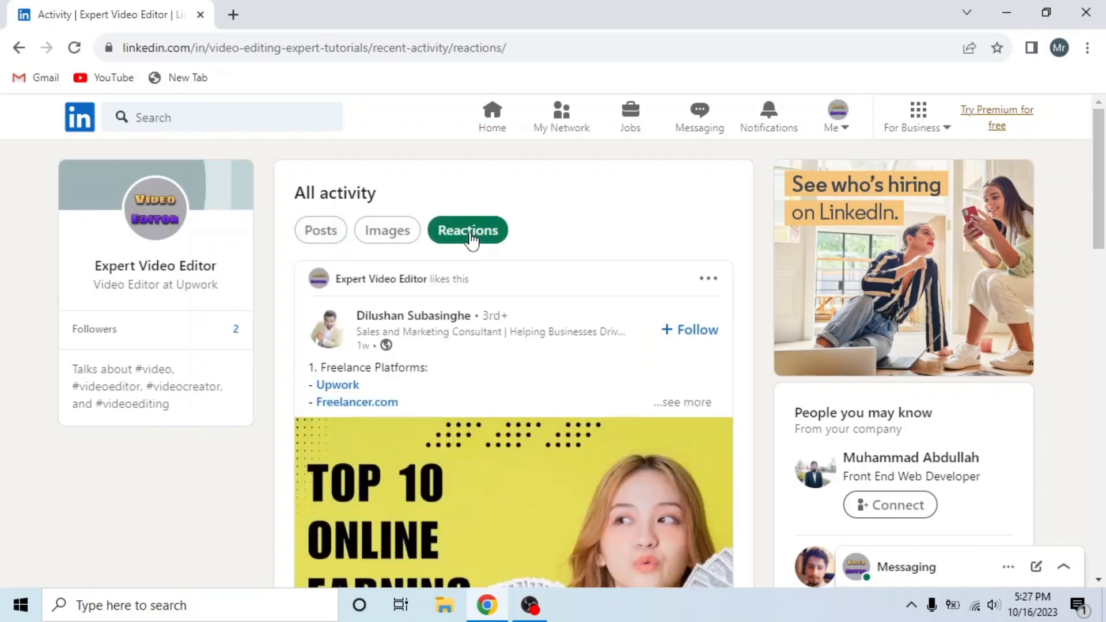
{"action": "scroll", "scroll_direction": "down", "scroll_amount": 3}
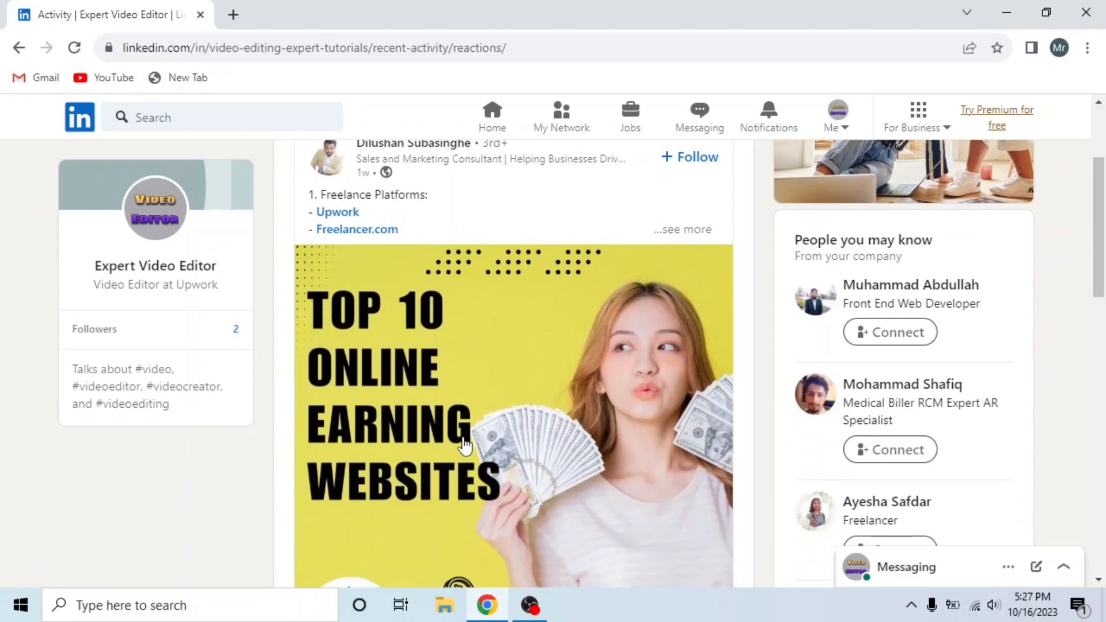